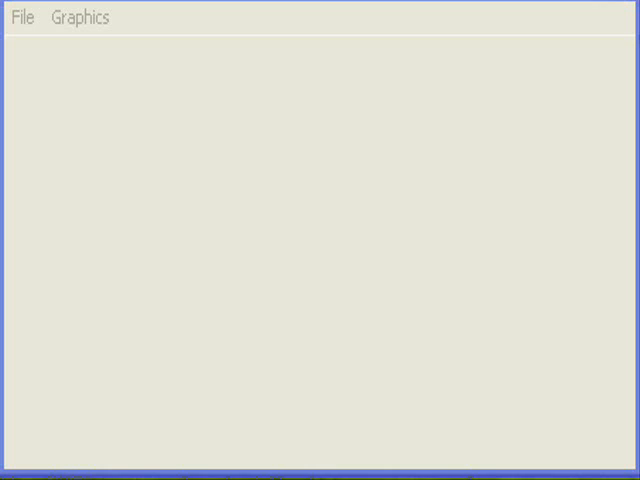
Reveal the Graphics menu's Draw Points and Clear commands
left_click(80, 18)
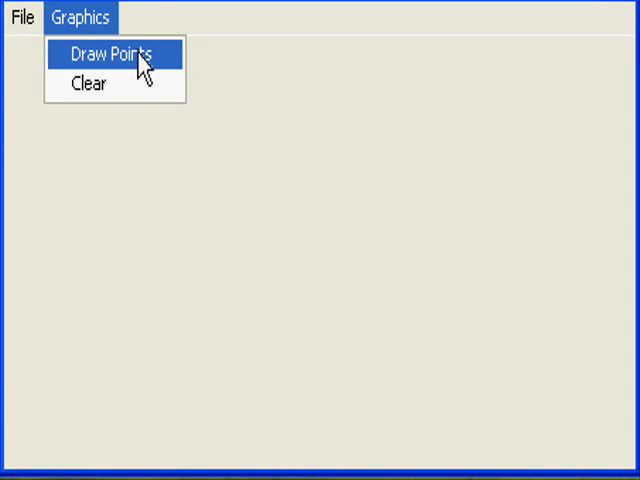
Scatter random points across the empty canvas with Draw Points
left_click(116, 56)
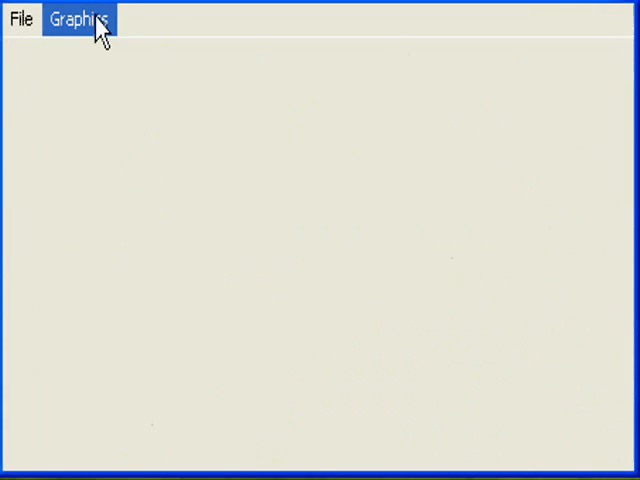
left_click(76, 20)
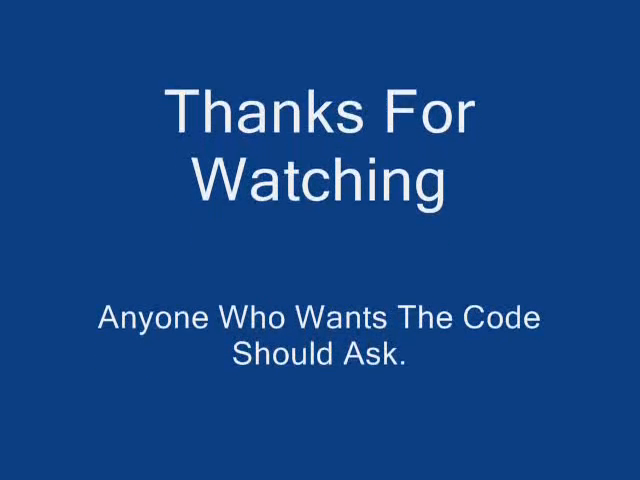
Scroll the outro slide to reveal the line promising a tutorial on request
scroll("down", 3)
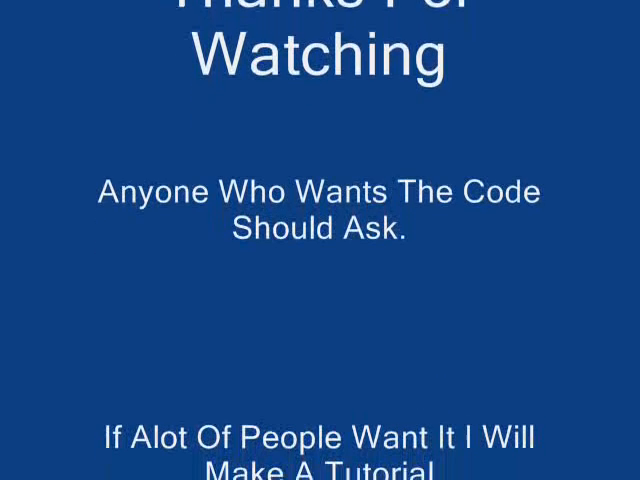